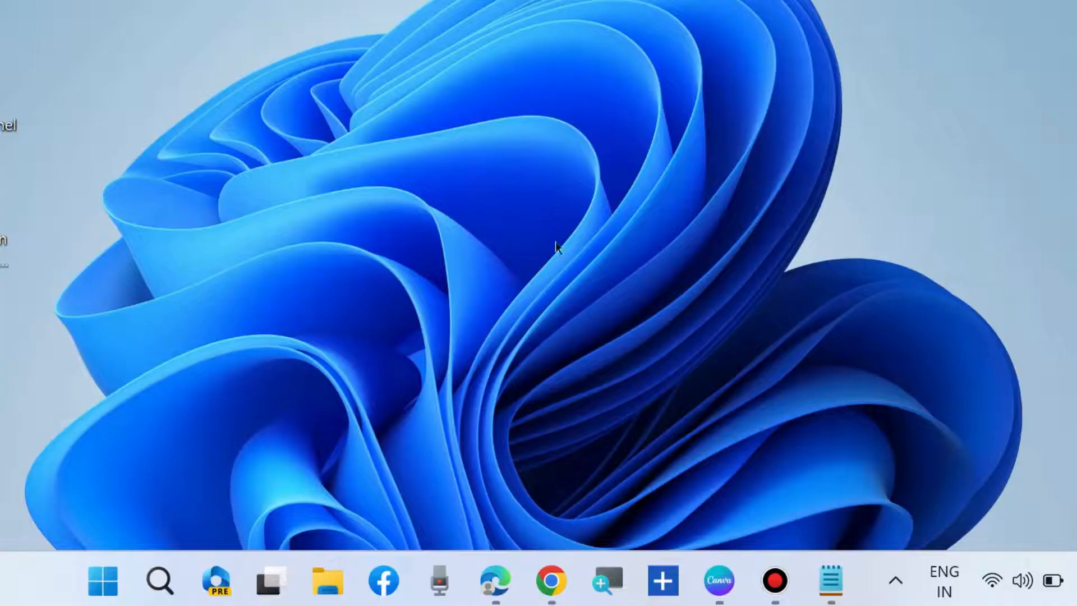
pyautogui.moveTo(478, 311)
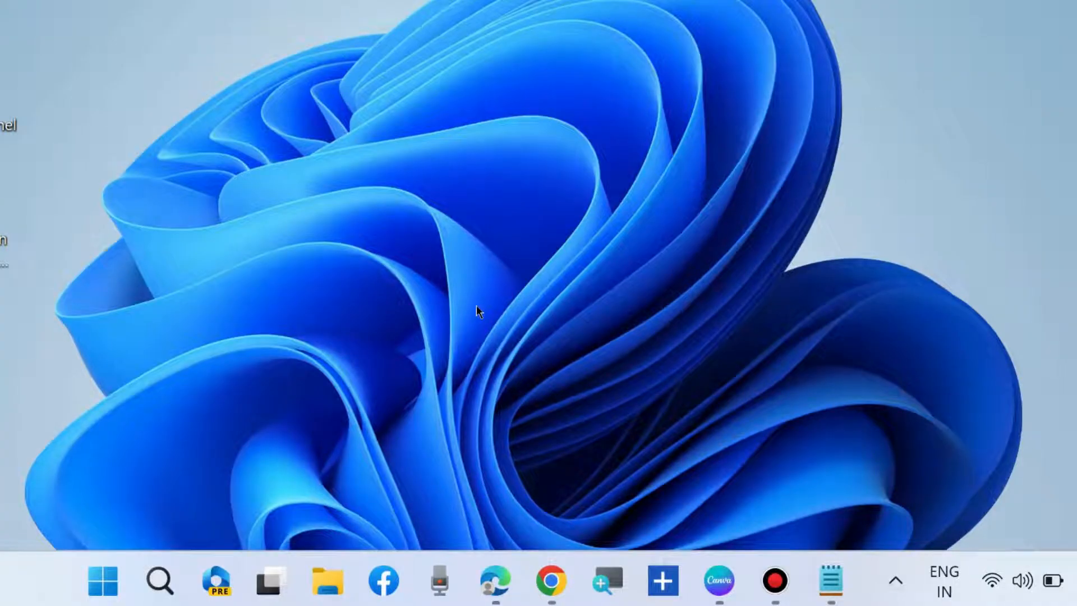
pyautogui.moveTo(436, 444)
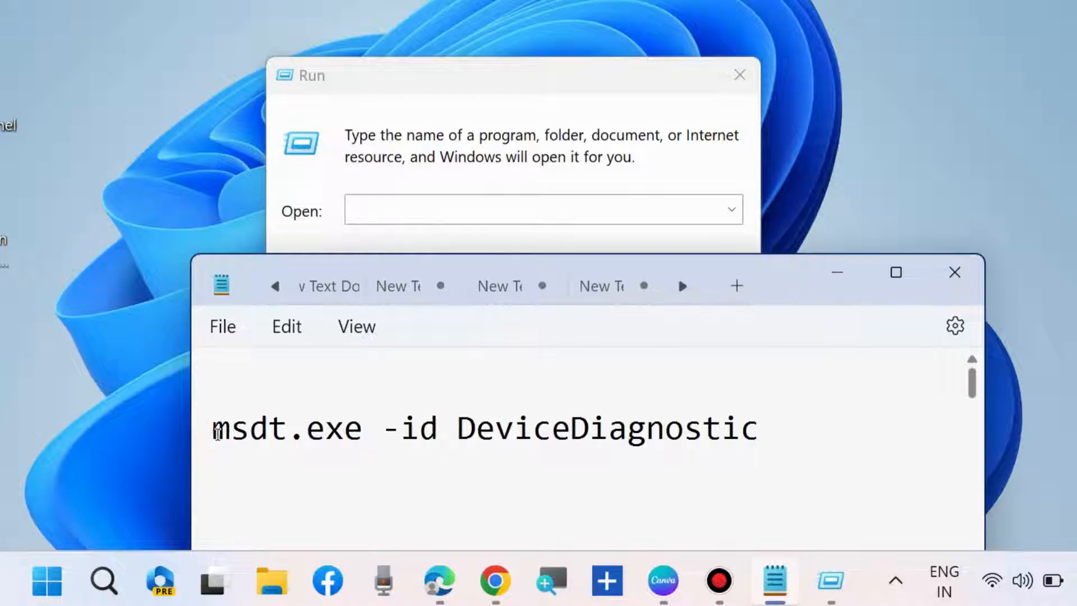
# Run 'msdt.exe -id DeviceDiagnostic' from the Run dialog, copied from the notes.
pyautogui.moveTo(213, 428); pyautogui.dragTo(481, 427)
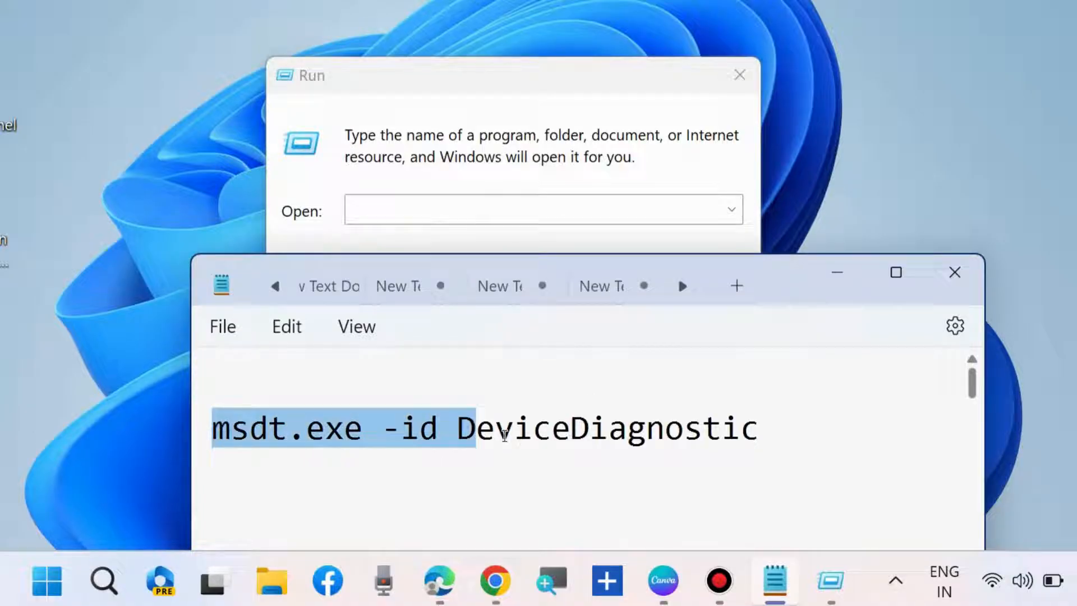
pyautogui.moveTo(474, 428); pyautogui.dragTo(755, 428)
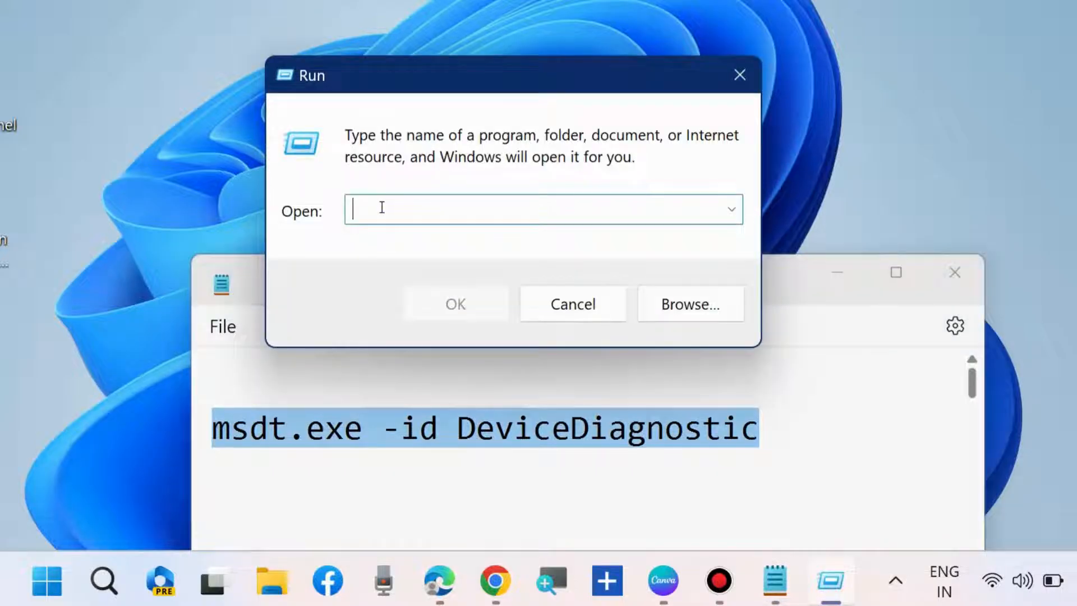
pyautogui.write('msdt.exe -id DeviceDiagnostic')
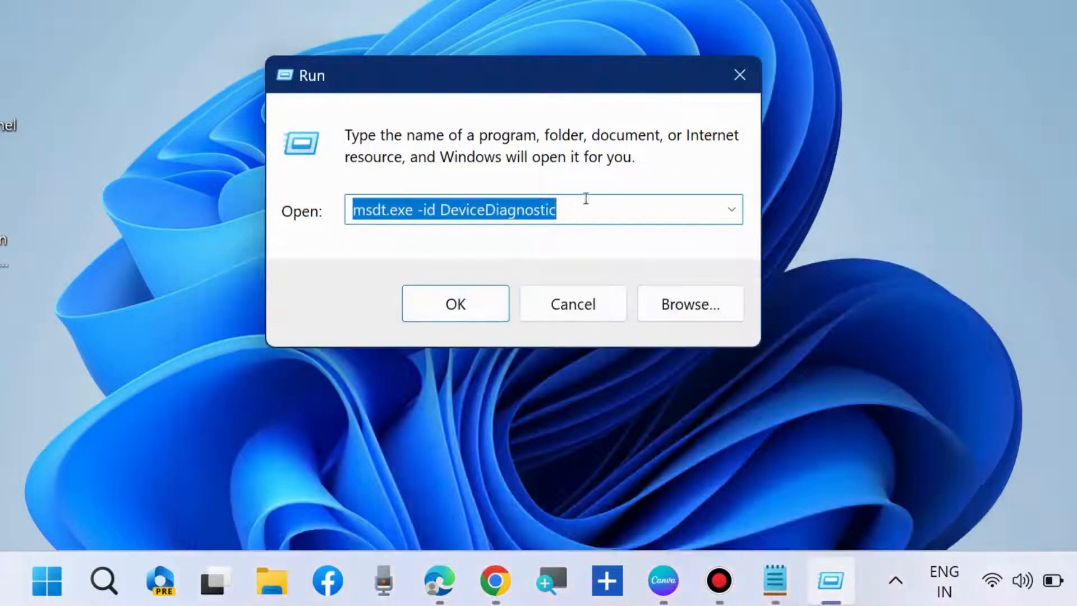
pyautogui.click(454, 302)
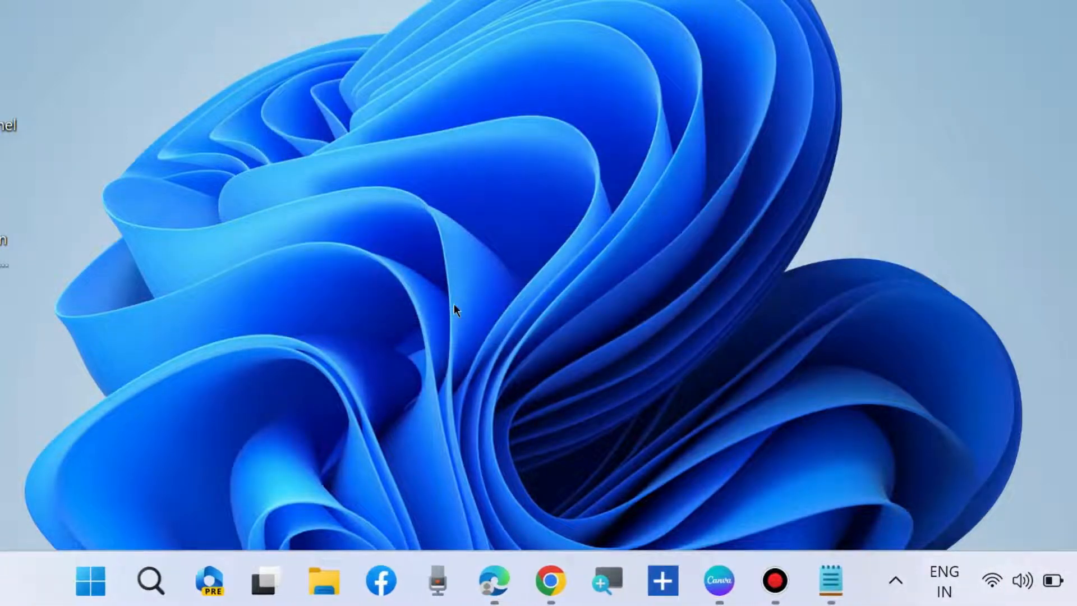
# Run the Hardware and Devices troubleshooter with 'Apply repairs automatically' enabled.
pyautogui.click(829, 580)
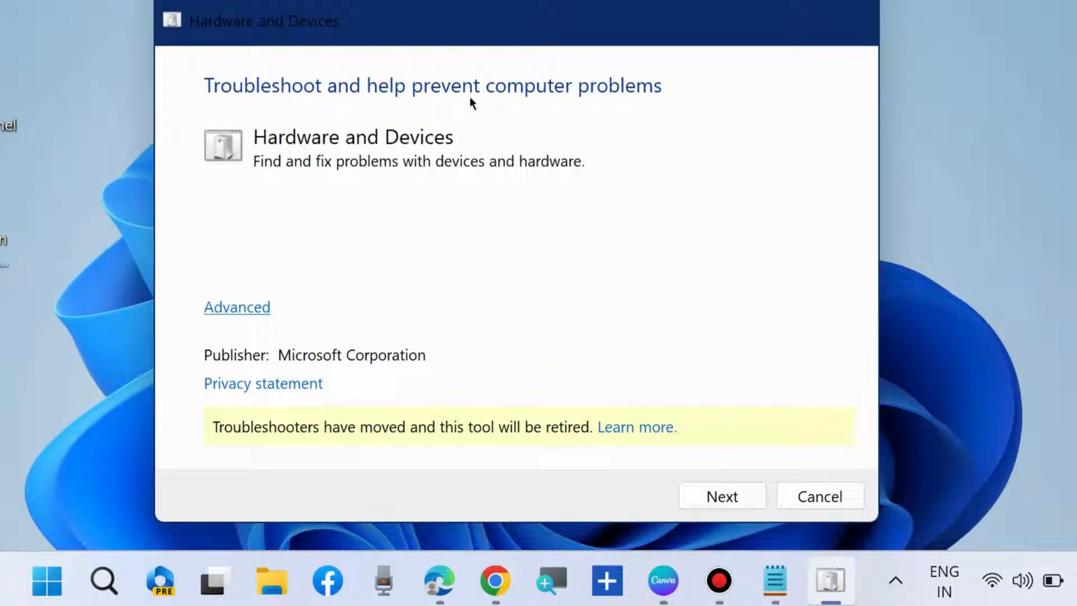
pyautogui.click(236, 306)
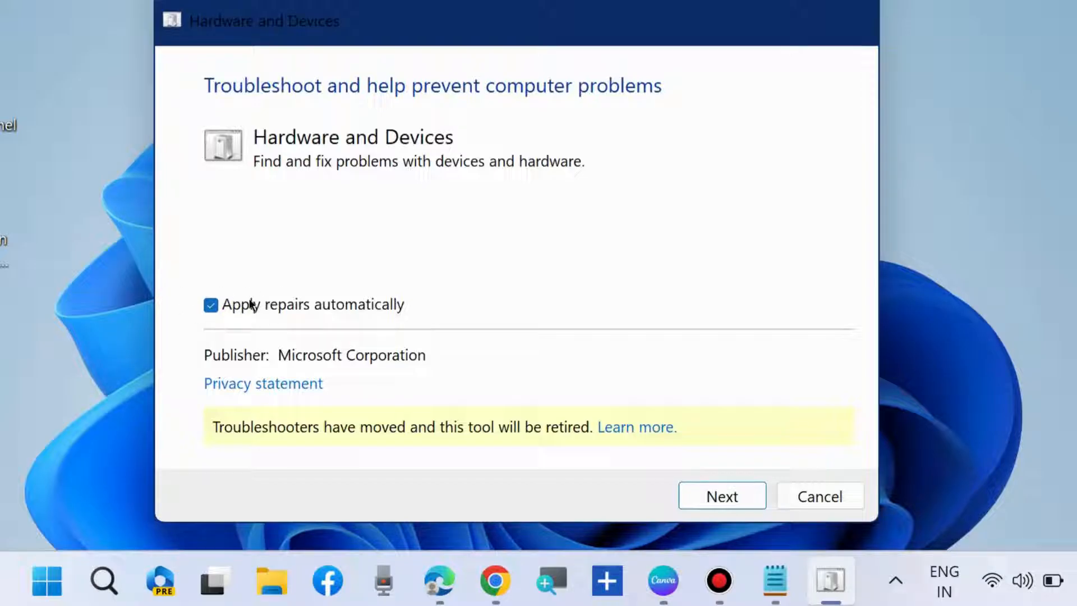
pyautogui.click(721, 496)
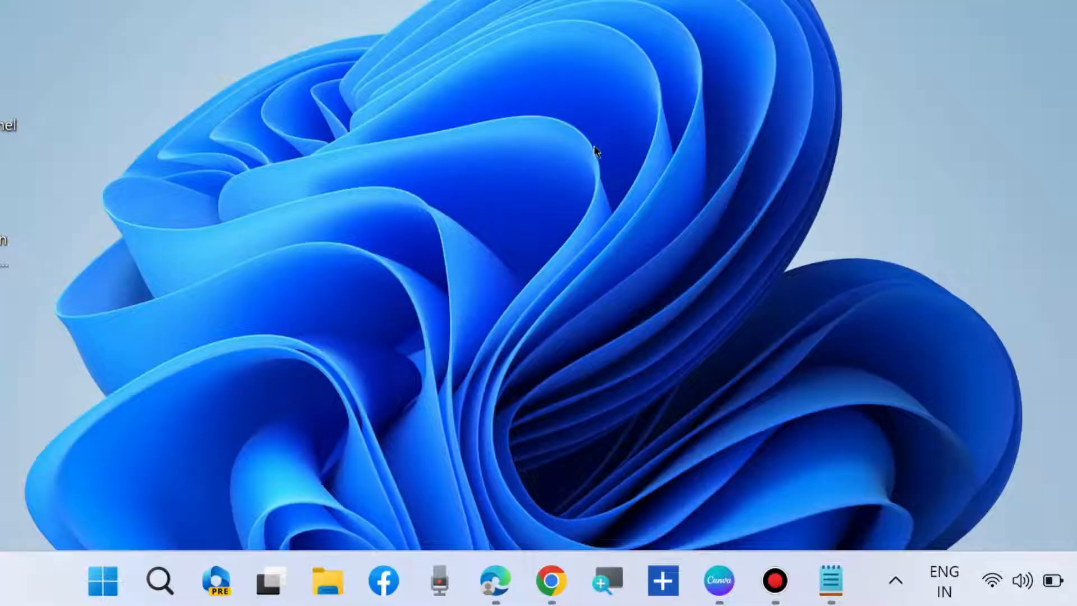
# Expand Human Interface Devices in Device Manager.
pyautogui.click(831, 581)
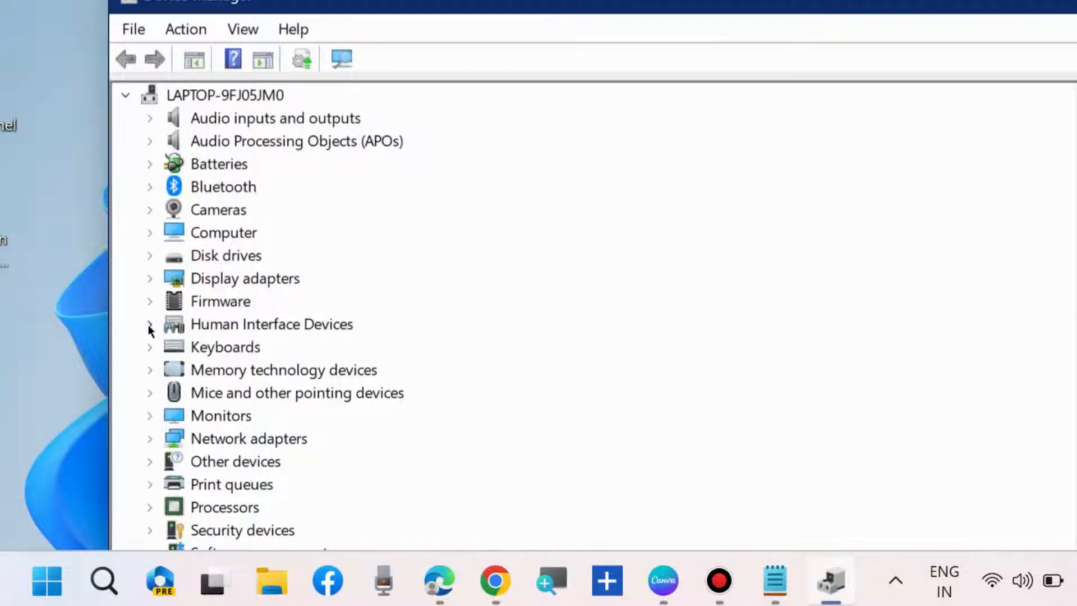
pyautogui.click(149, 324)
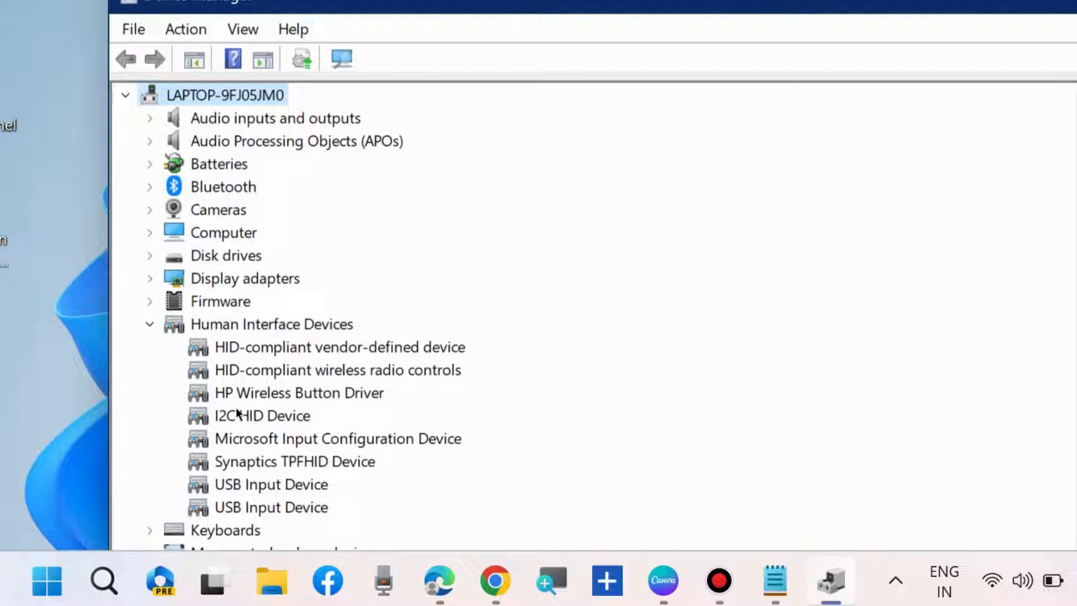
pyautogui.moveTo(330, 403)
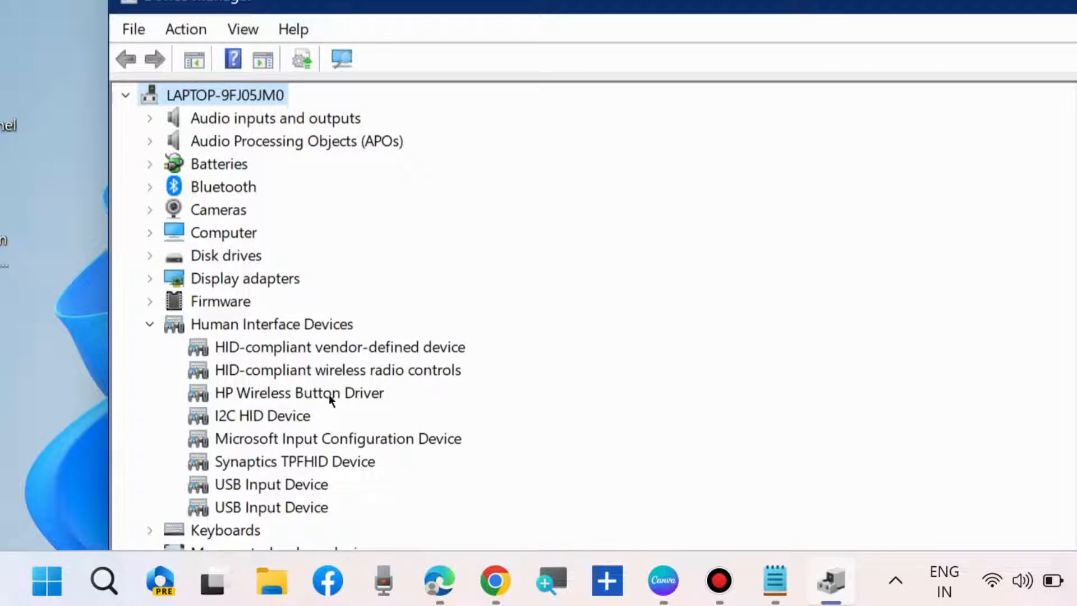
pyautogui.moveTo(300, 480)
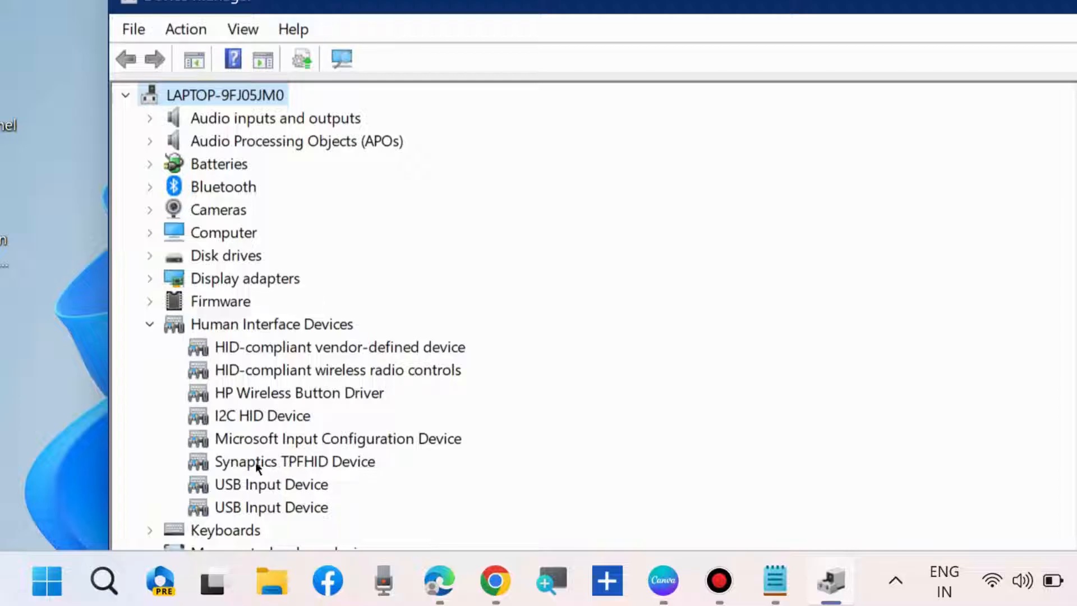
# Auto-search for a Synaptics TPFHID Device driver update, confirming the best is installed.
pyautogui.rightClick(294, 461)
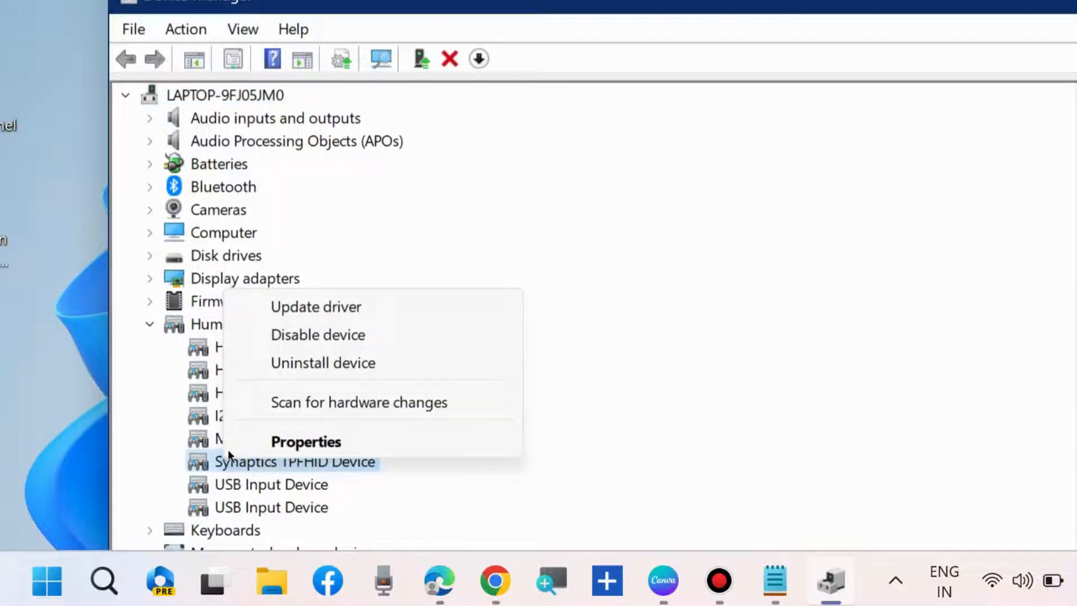
pyautogui.click(316, 306)
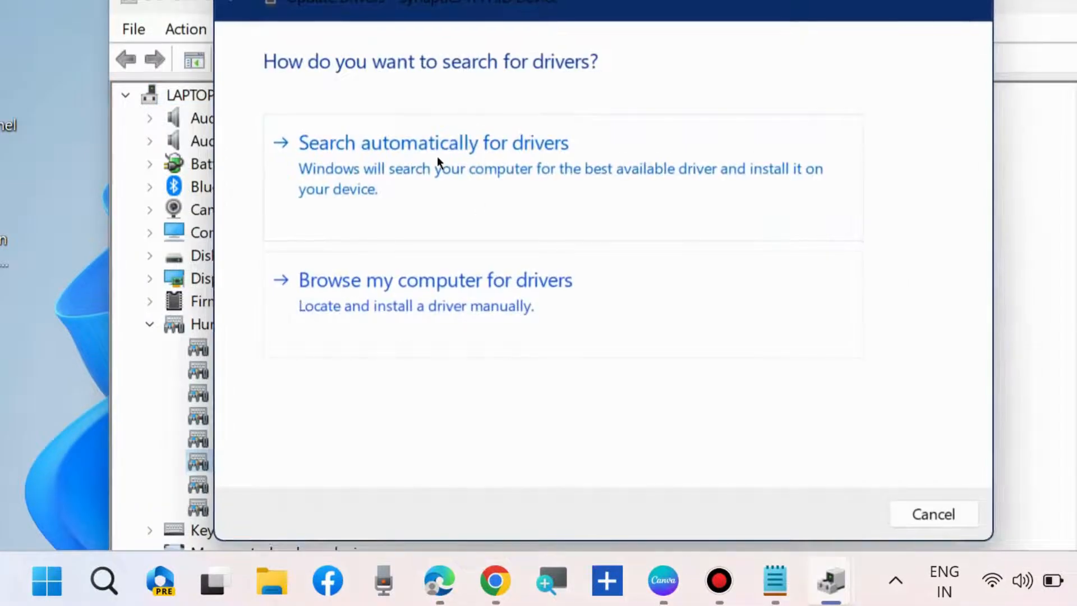
pyautogui.click(432, 142)
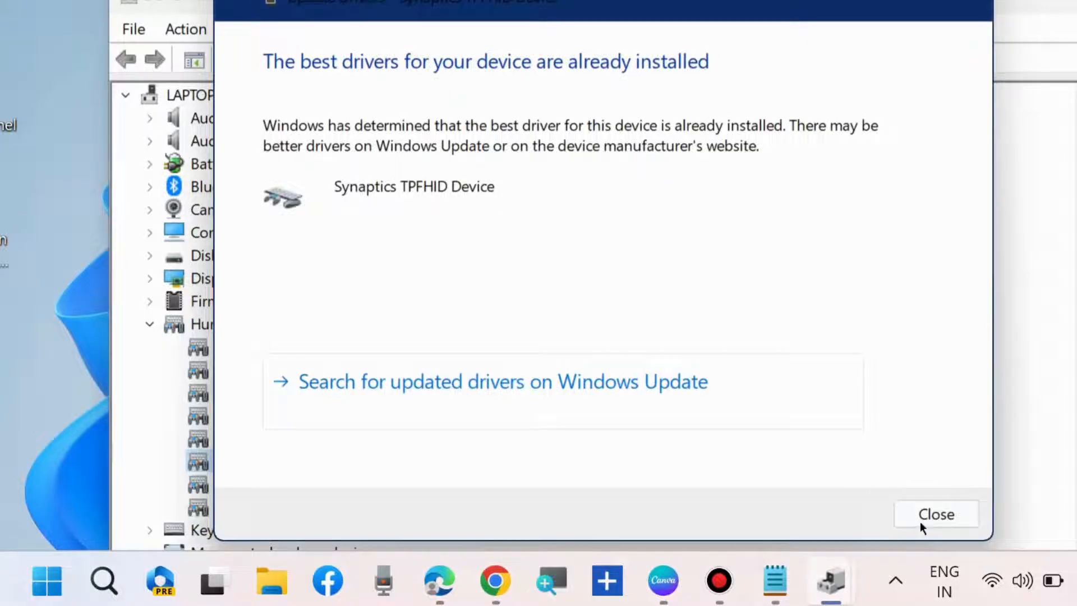
pyautogui.click(935, 514)
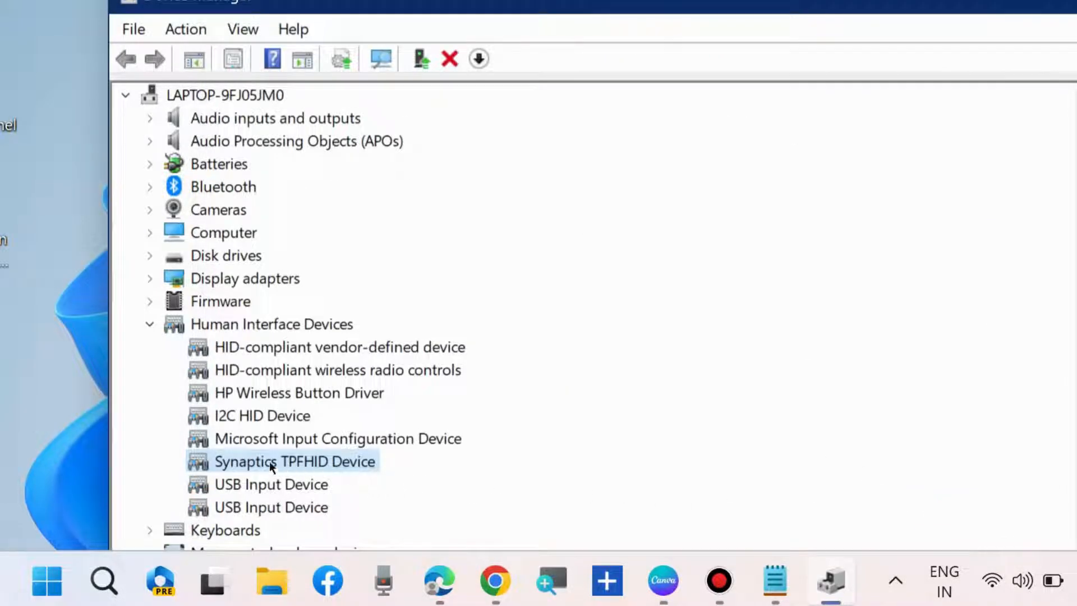
# Review the Synaptics TPFHID Device Driver tab (version 19.5.35.90) and close properties.
pyautogui.rightClick(294, 461)
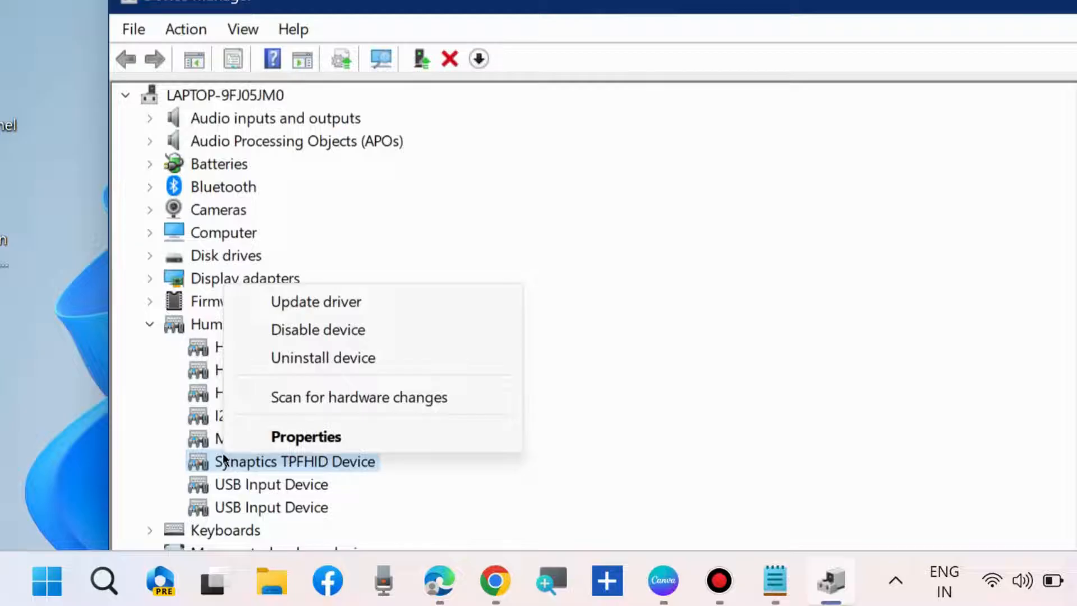
pyautogui.click(306, 437)
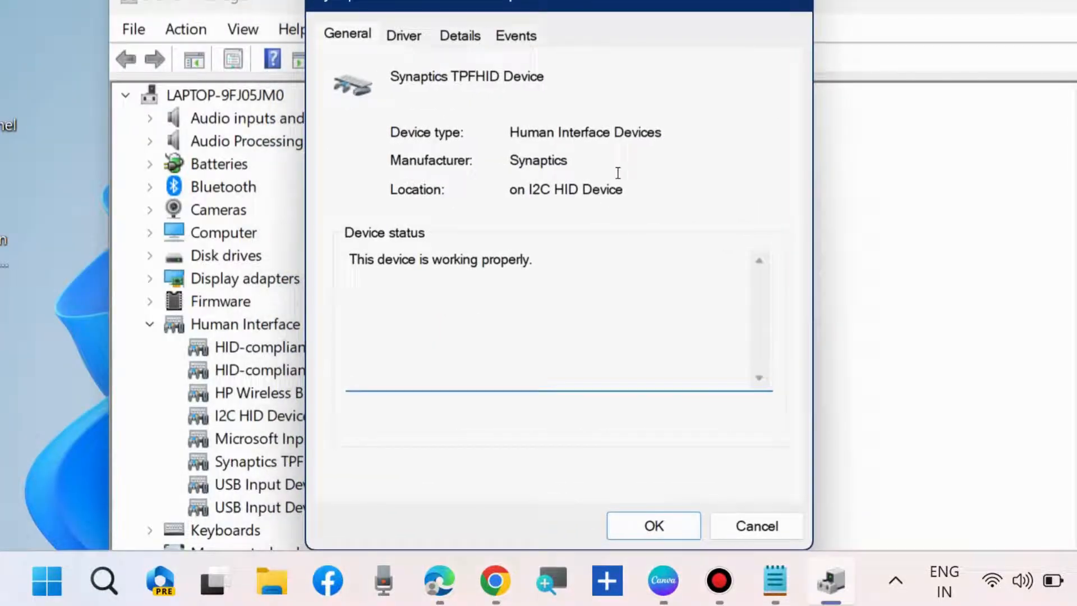
pyautogui.click(404, 34)
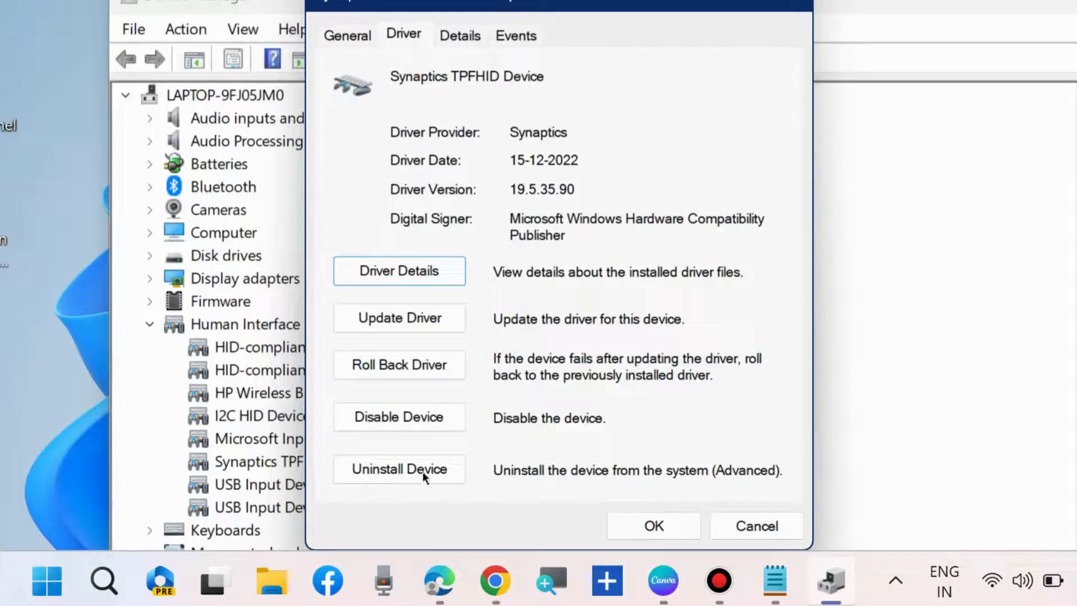
pyautogui.moveTo(625, 361)
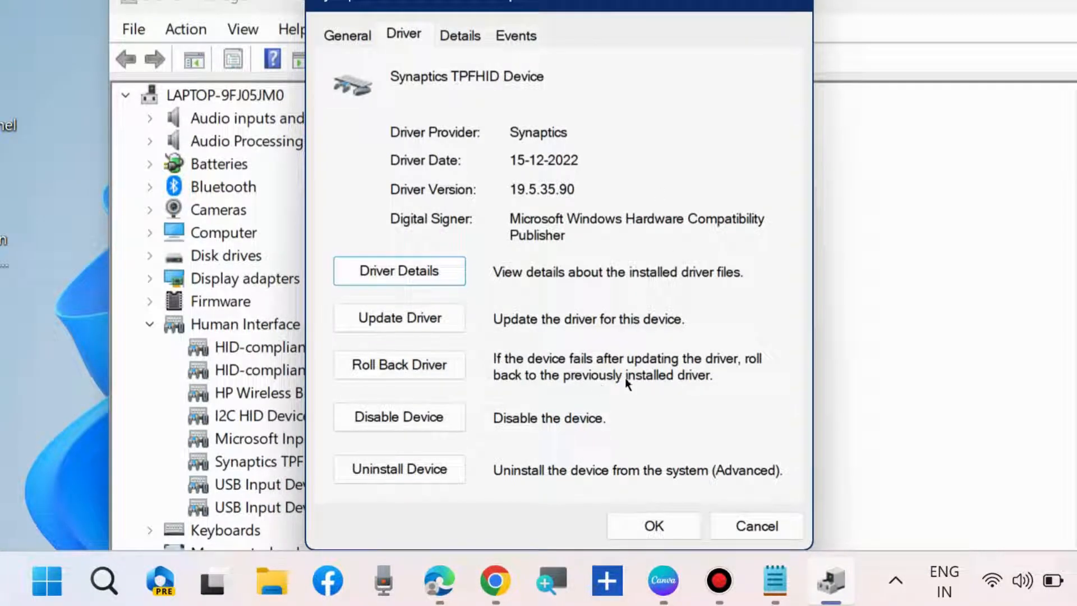
pyautogui.moveTo(398, 365)
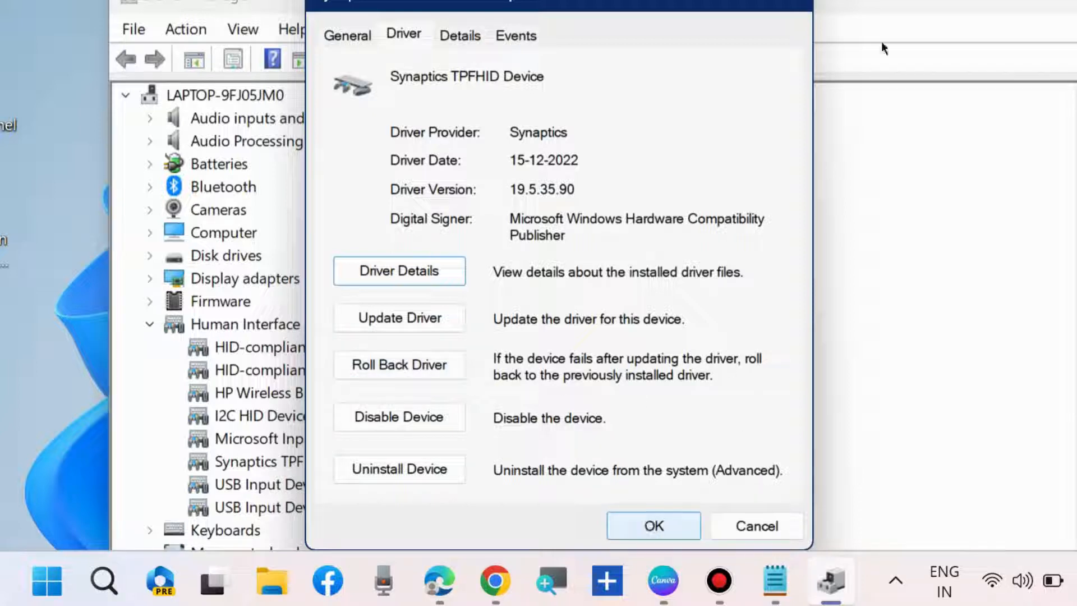
pyautogui.click(652, 525)
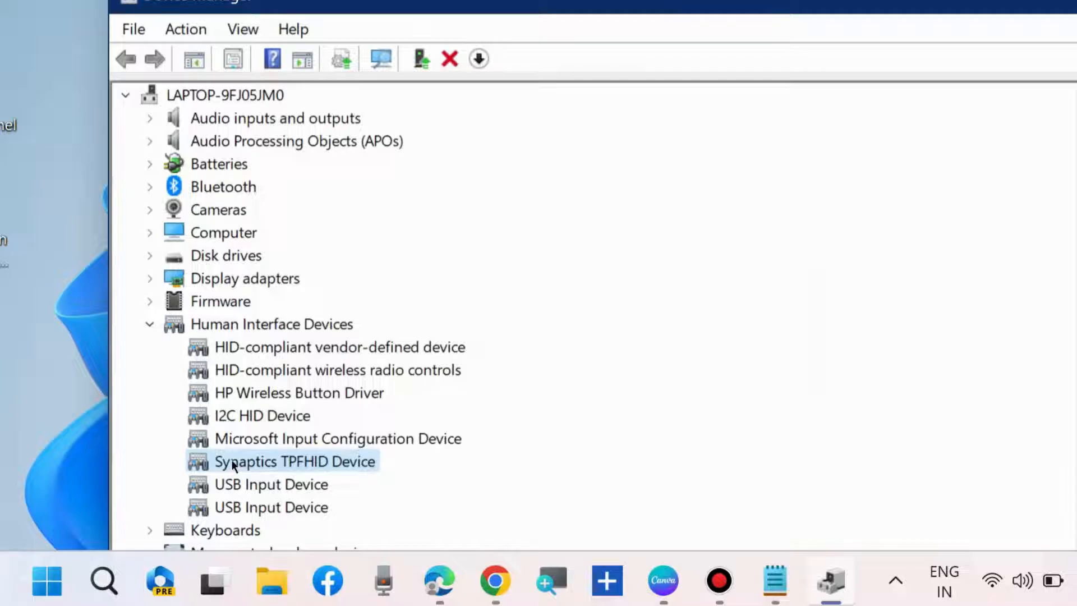
# Show the Synaptics TPFHID Device context menu with Disable device available.
pyautogui.rightClick(294, 461)
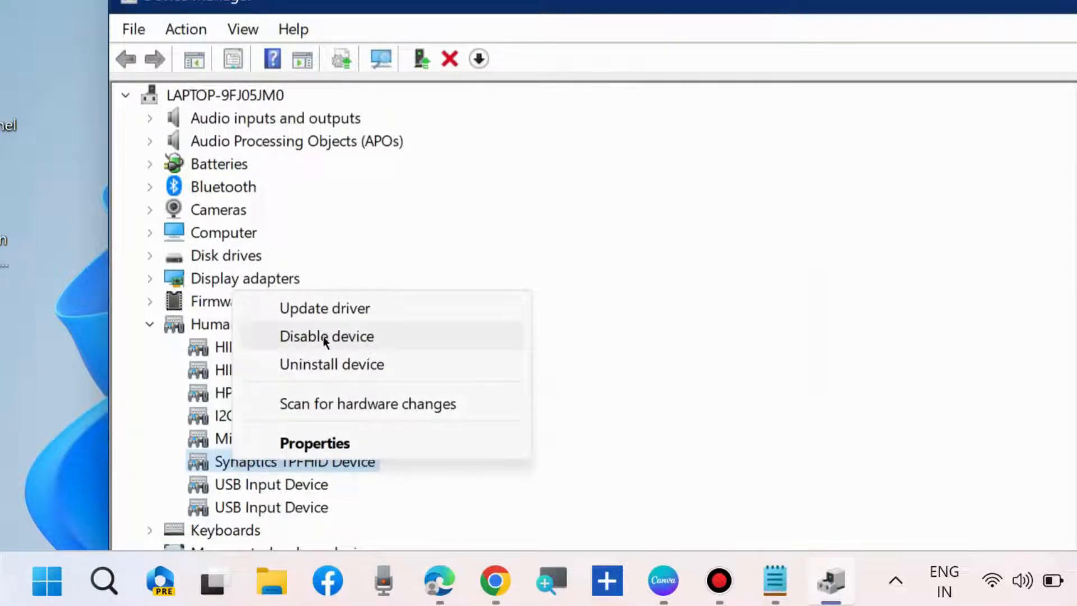
pyautogui.moveTo(305, 344)
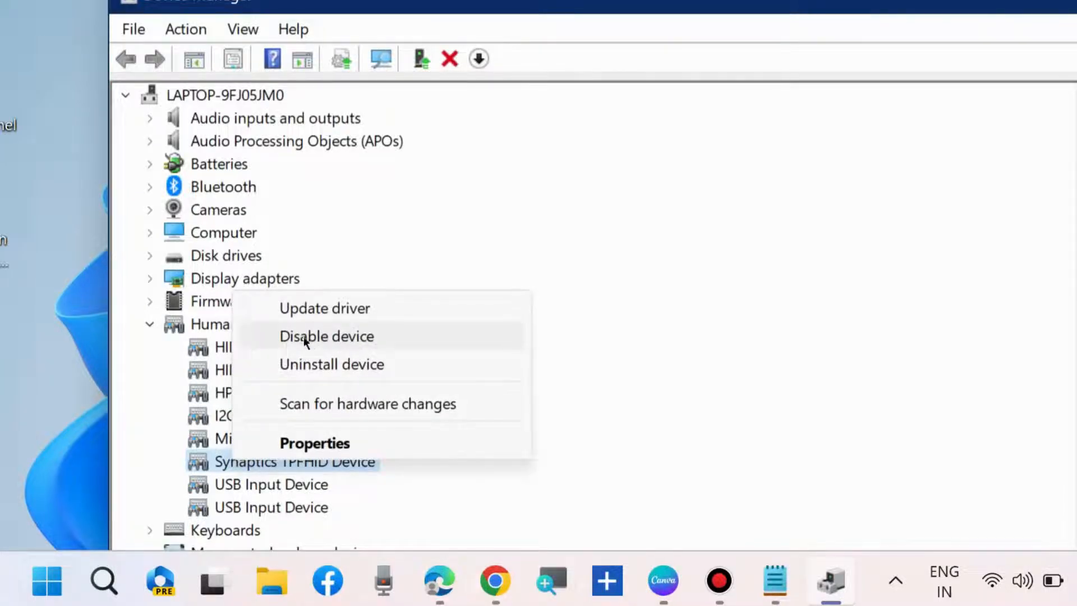
pyautogui.moveTo(330, 345)
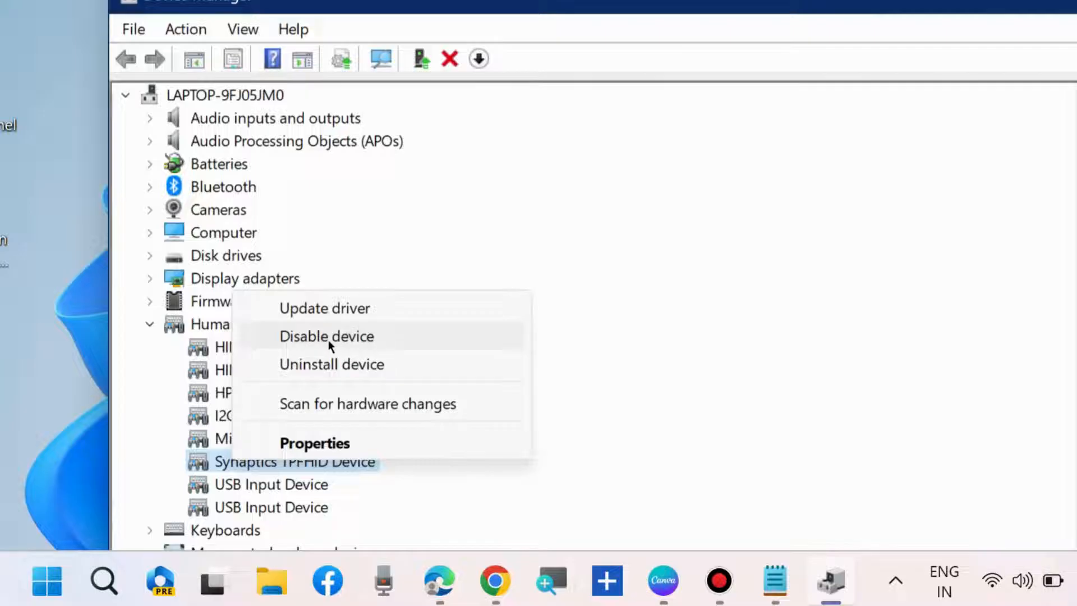
pyautogui.moveTo(320, 341)
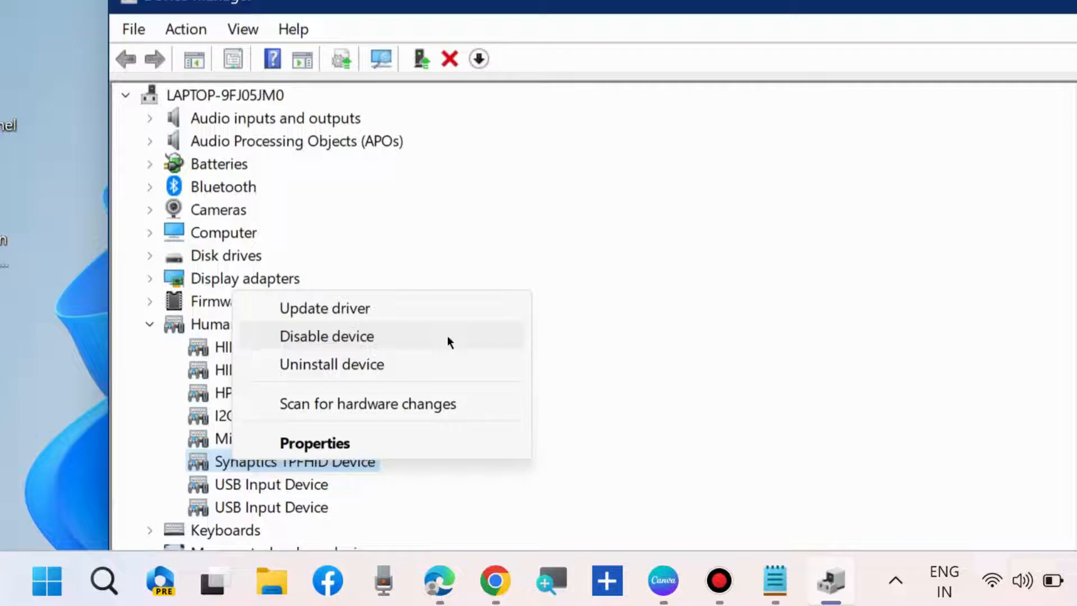
pyautogui.moveTo(718, 239)
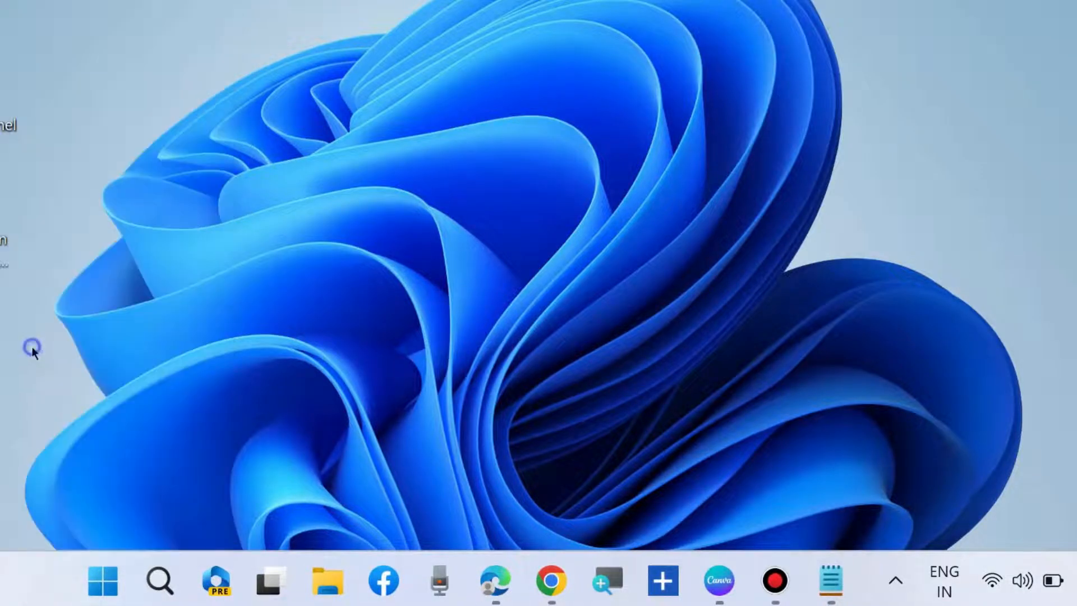
# Open Windows Update history and scroll down to Related settings.
pyautogui.click(831, 580)
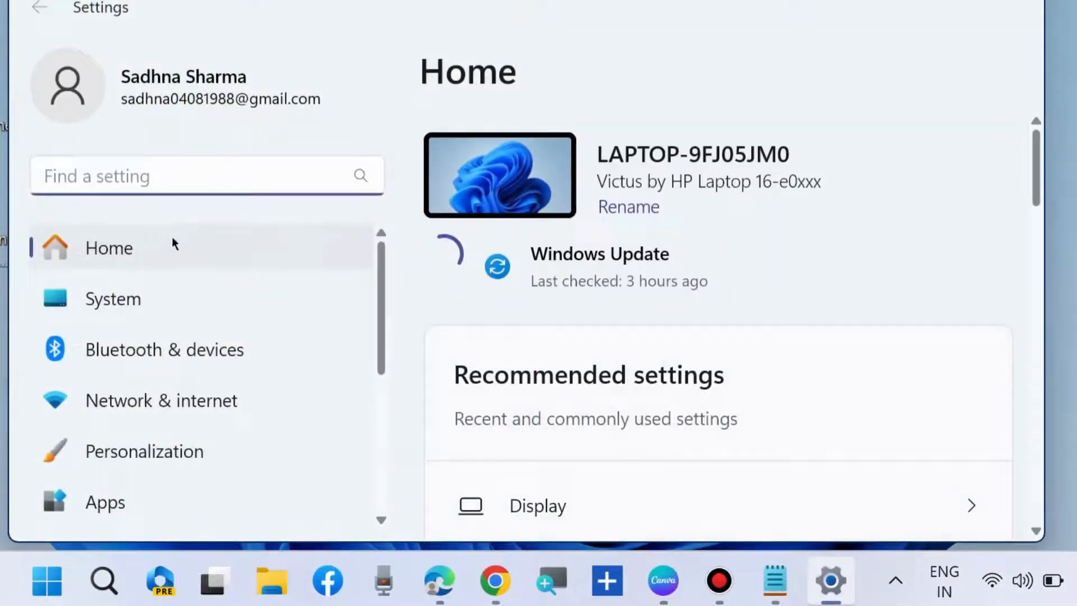
pyautogui.scroll(-3)
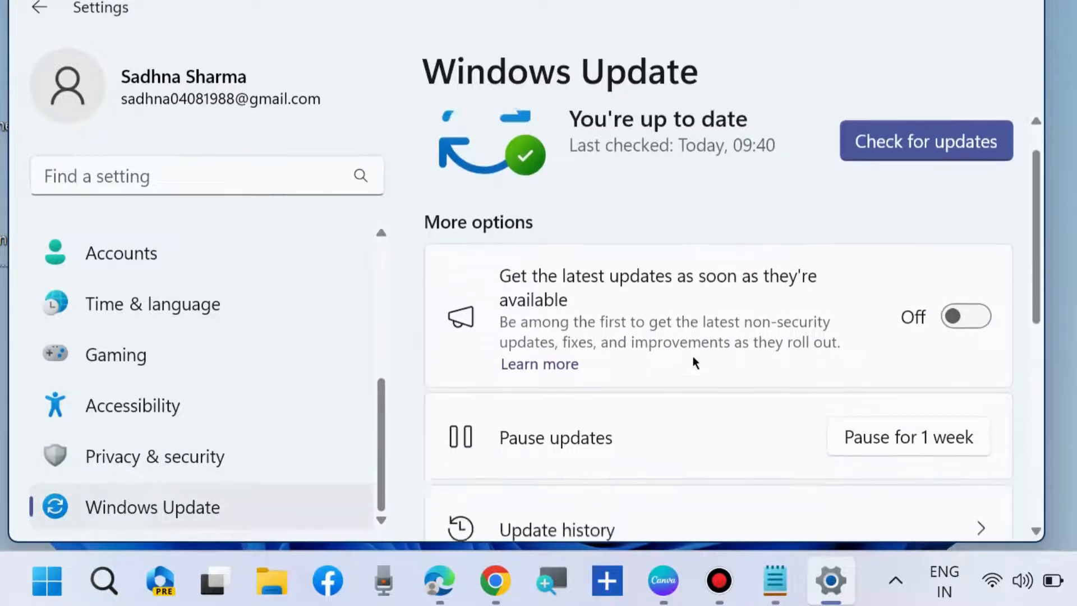
pyautogui.click(556, 529)
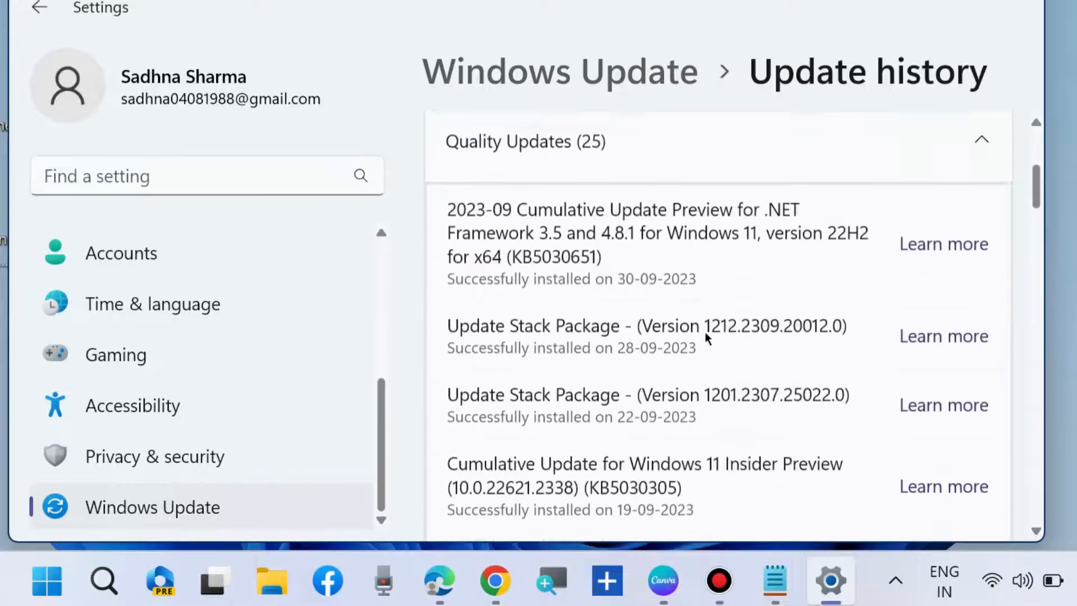
pyautogui.scroll(-3)
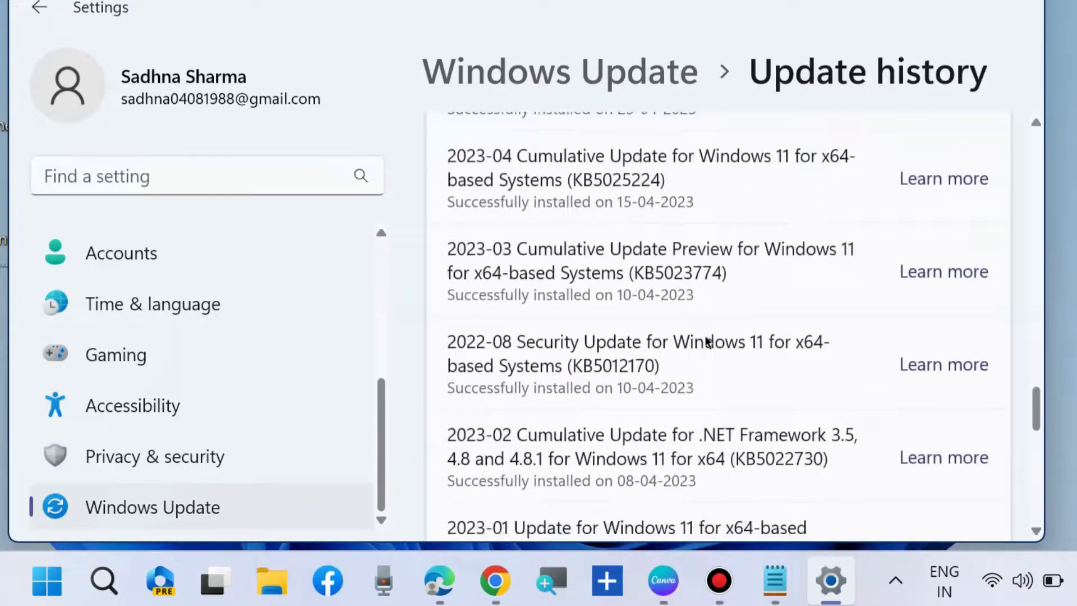
pyautogui.scroll(-3)
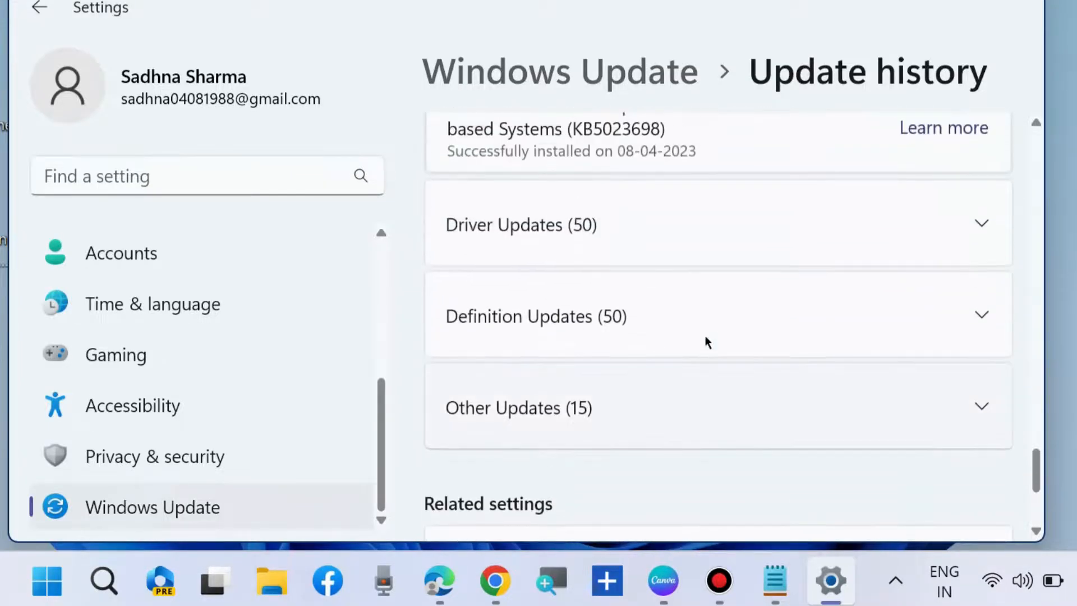
pyautogui.scroll(-3)
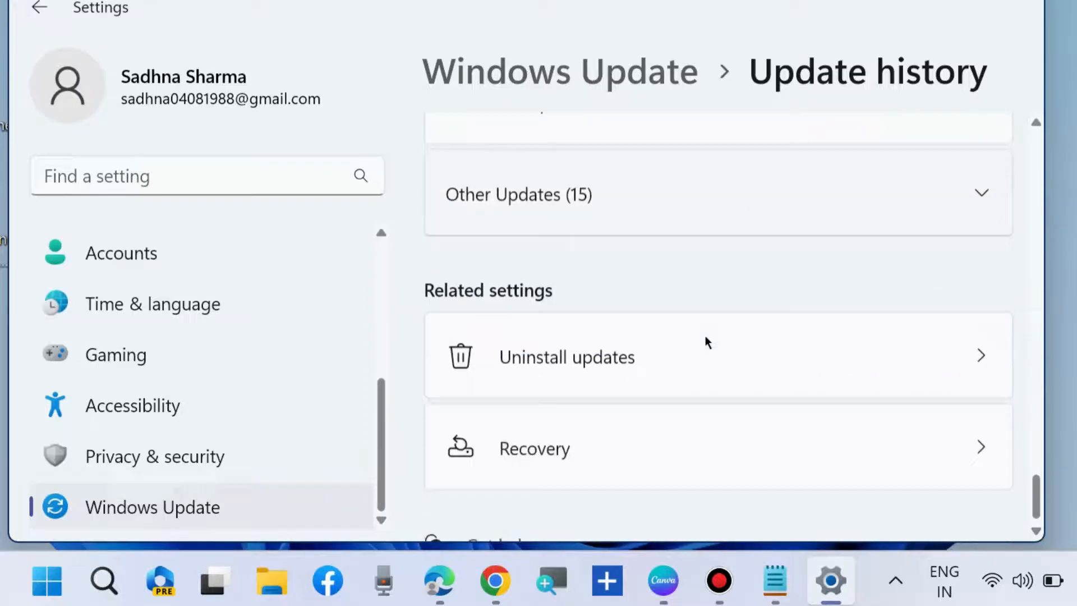
pyautogui.scroll(-3)
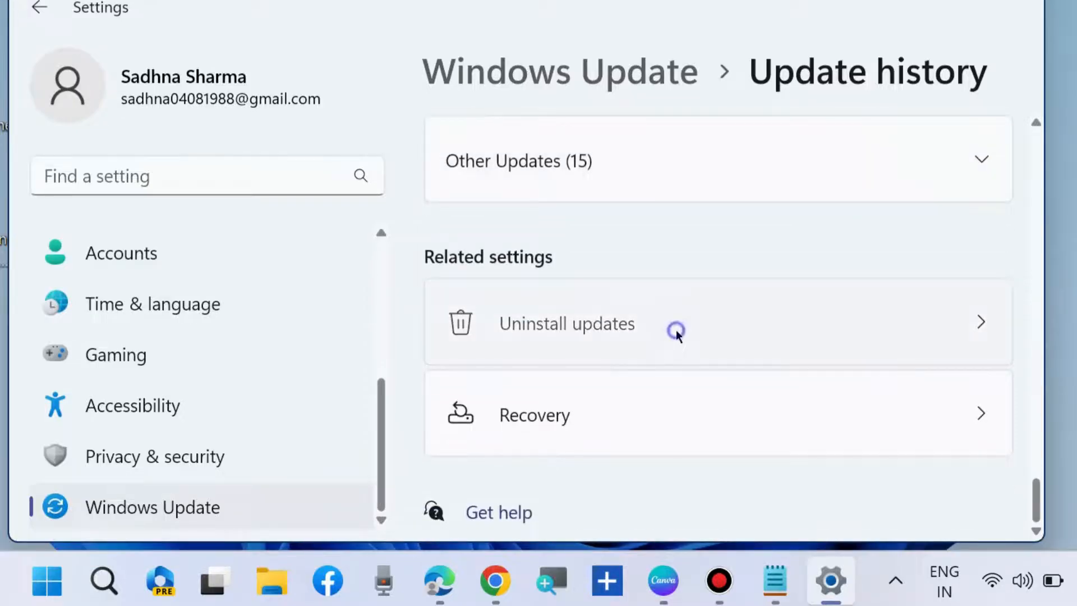
# Open Uninstall updates, listing the 4 removable installed updates.
pyautogui.click(566, 323)
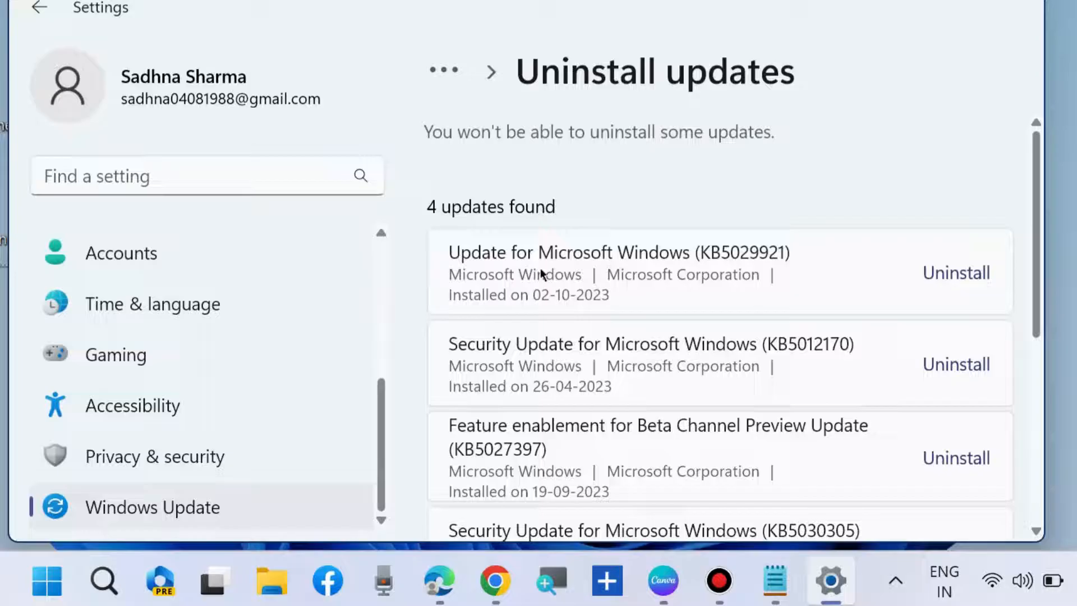
pyautogui.moveTo(997, 284)
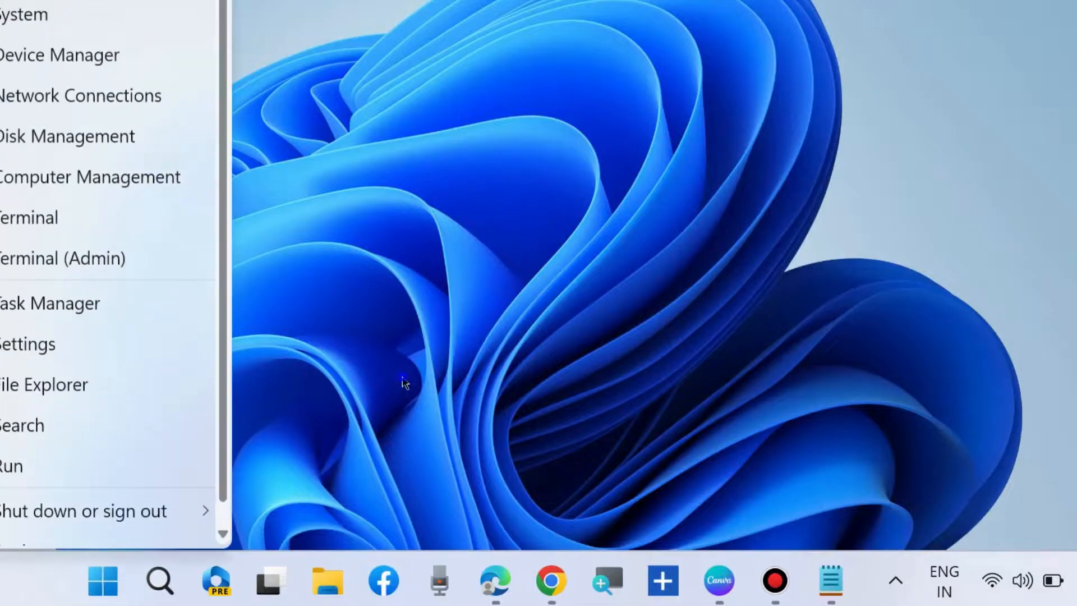
# Dismiss the Win+X menu and show the Start menu power options with Restart.
pyautogui.click(102, 580)
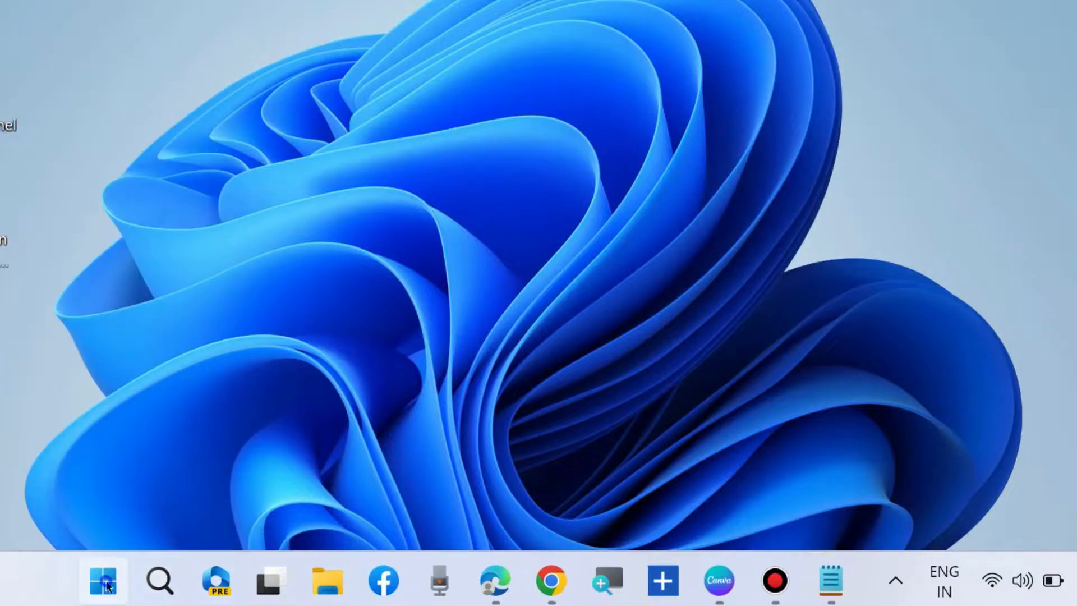
pyautogui.click(103, 581)
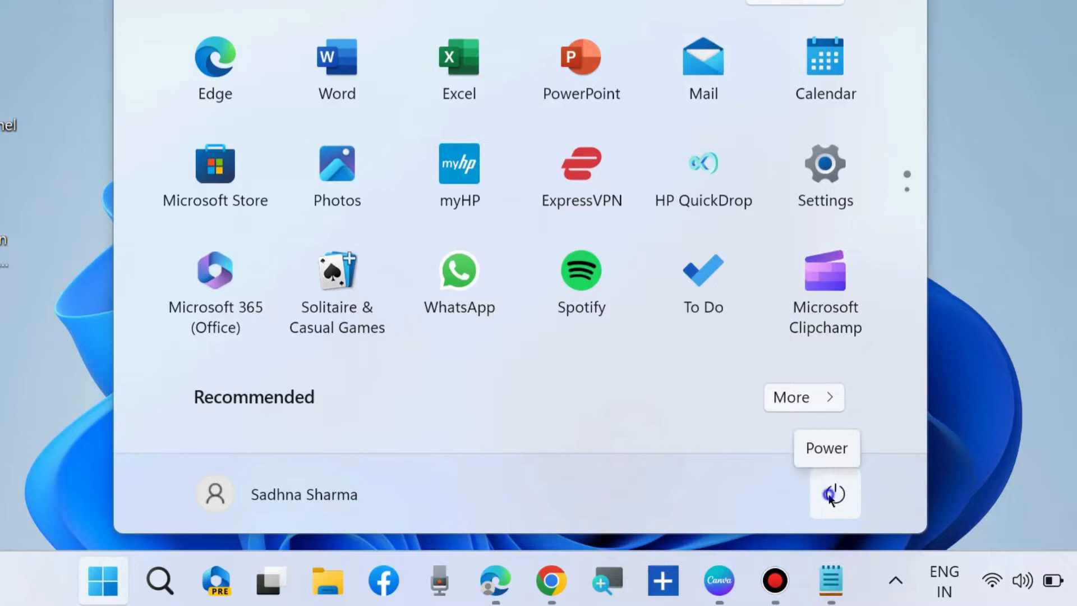
pyautogui.click(834, 493)
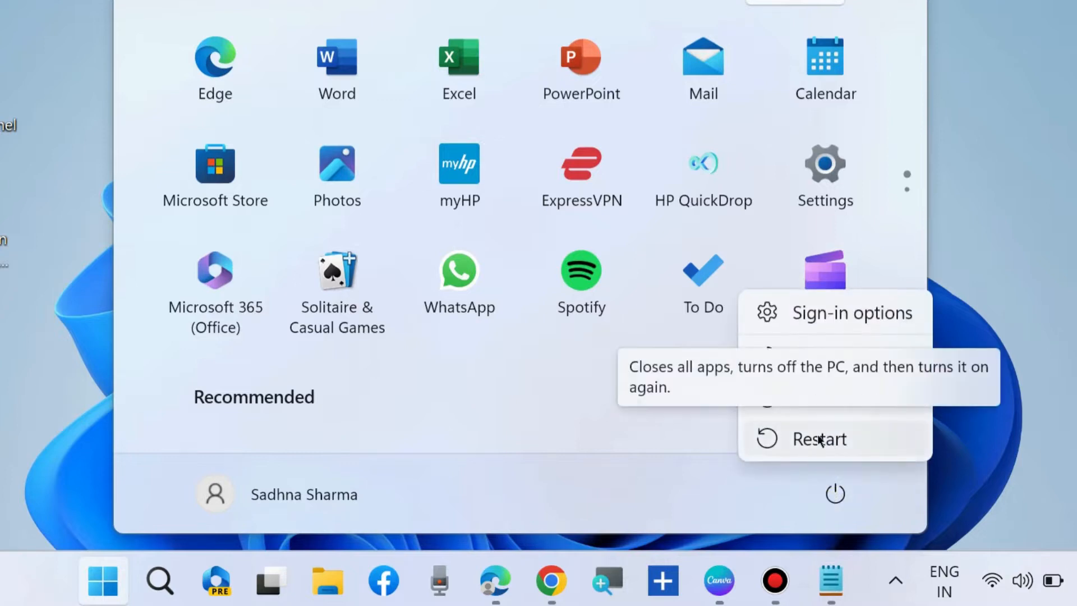